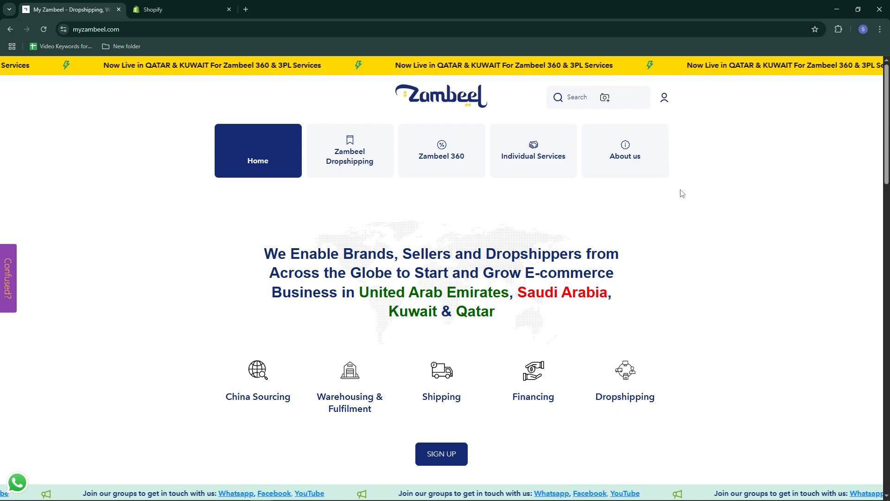
Glance at the Shopify page, then return to the Zambeel homepage.
left_click(176, 9)
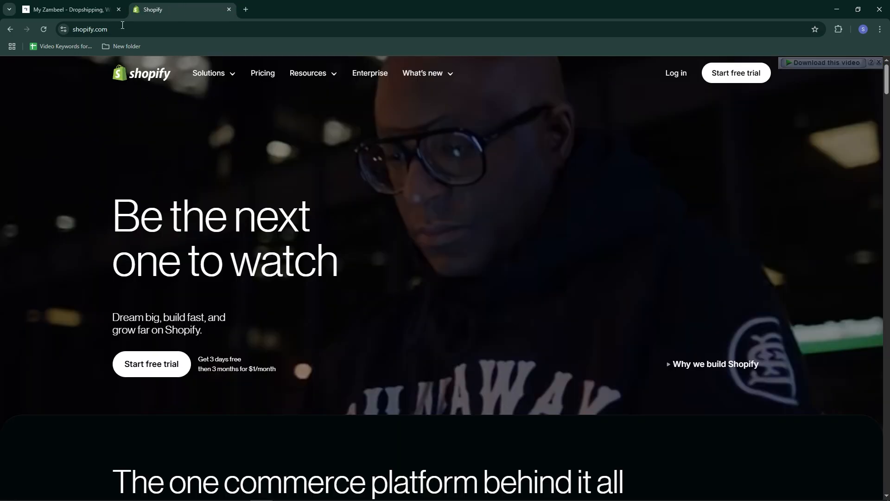
mouse_move(67, 10)
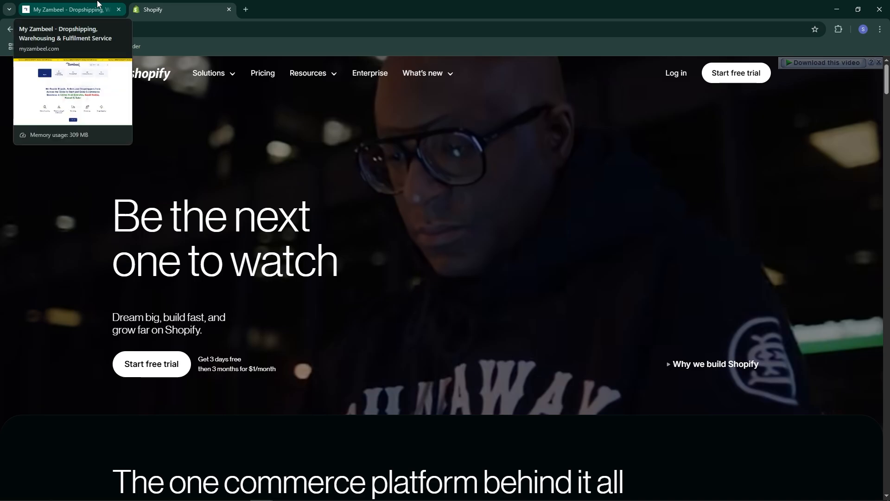
left_click(68, 9)
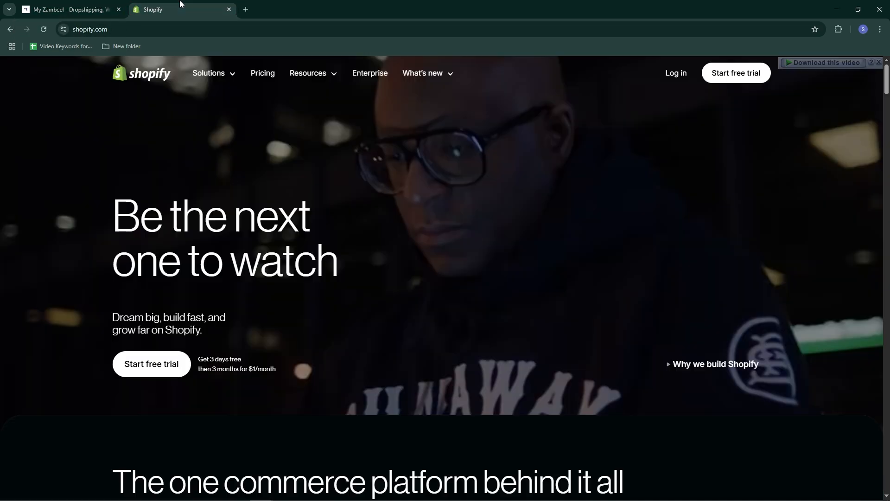
scroll("down", 3)
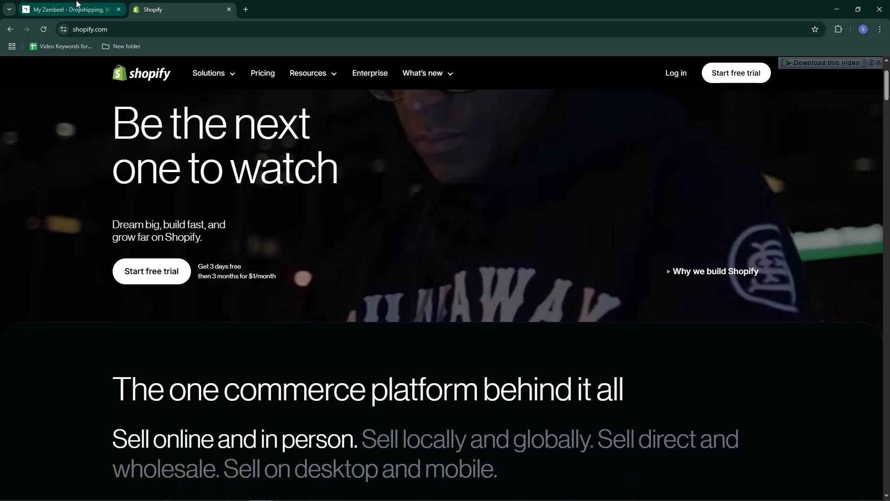
left_click(68, 9)
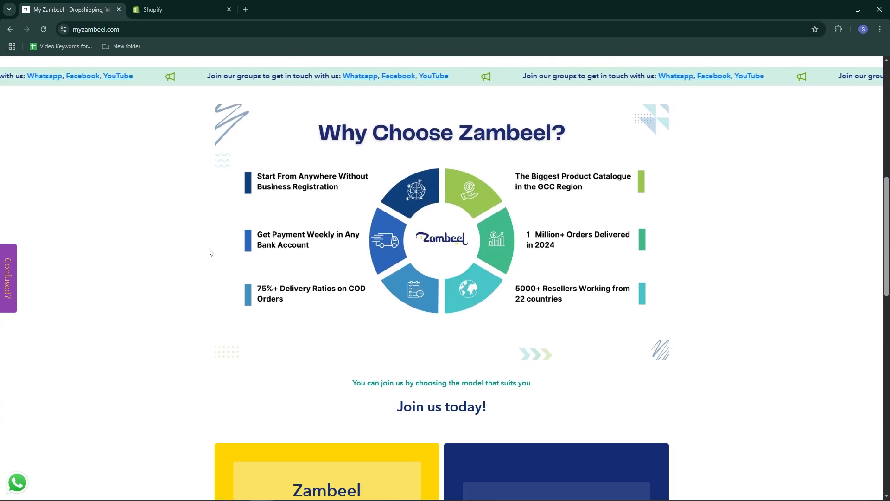
Move down the Zambeel homepage to the 'Join us today' Dropshipping and Zambeel 360 options.
scroll("down", 3)
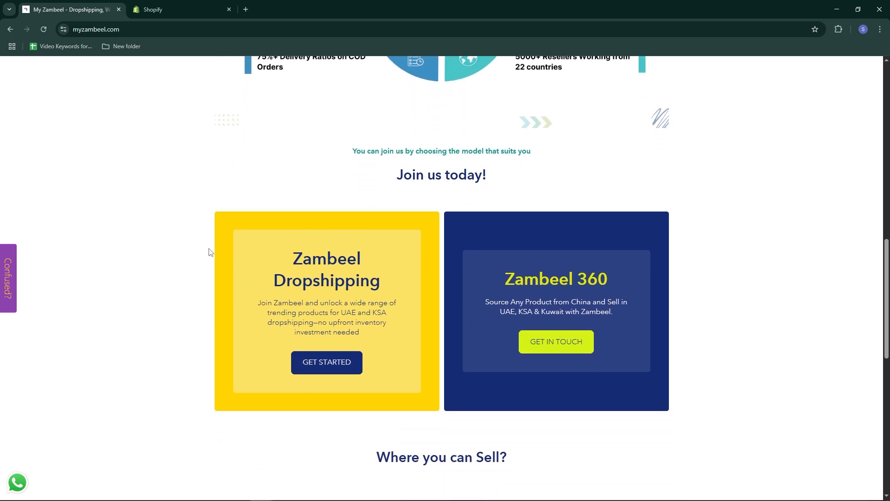
scroll("down", 3)
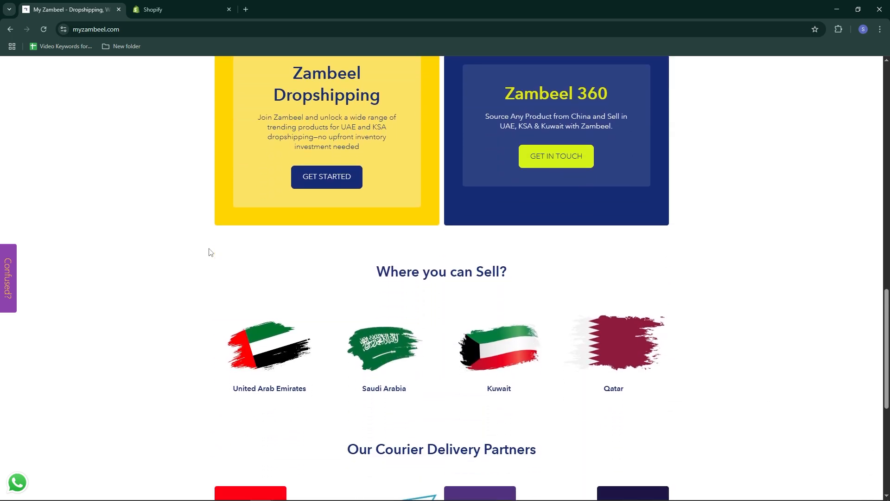
scroll("down", 3)
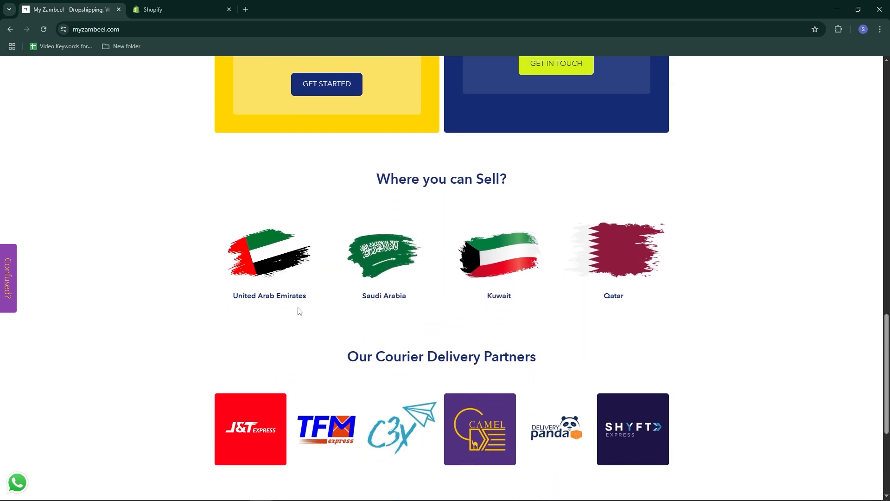
scroll("up", 3)
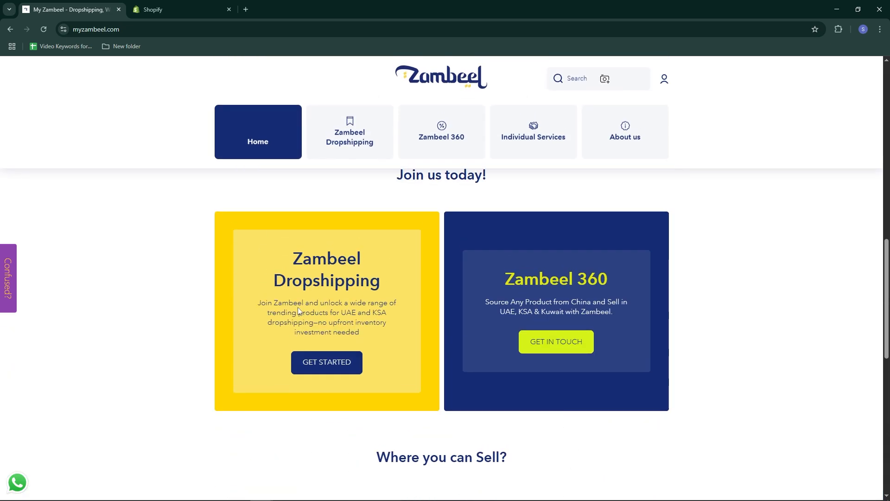
Go to Zambeel Dropshipping and its Dropshipping Products catalogue.
left_click(350, 132)
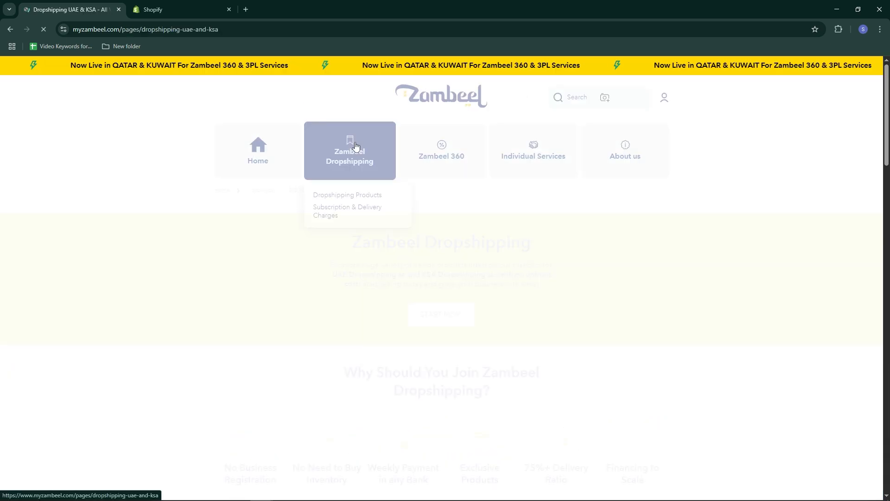
left_click(347, 194)
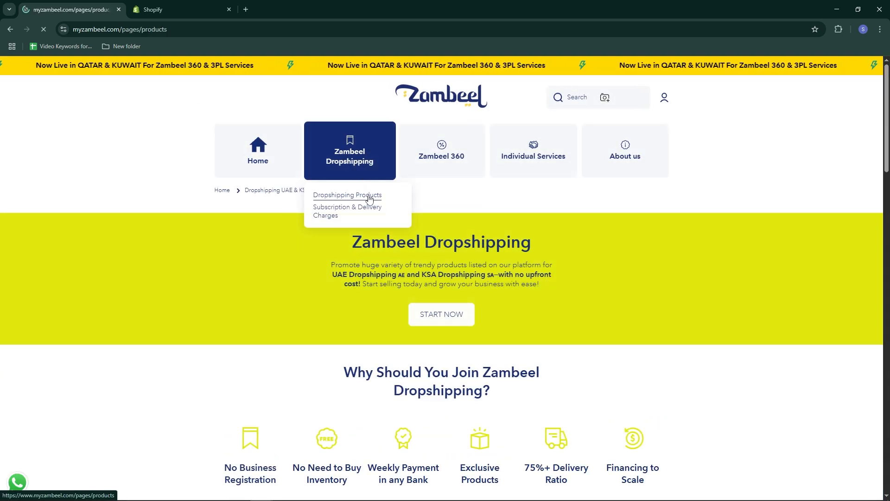
left_click(347, 195)
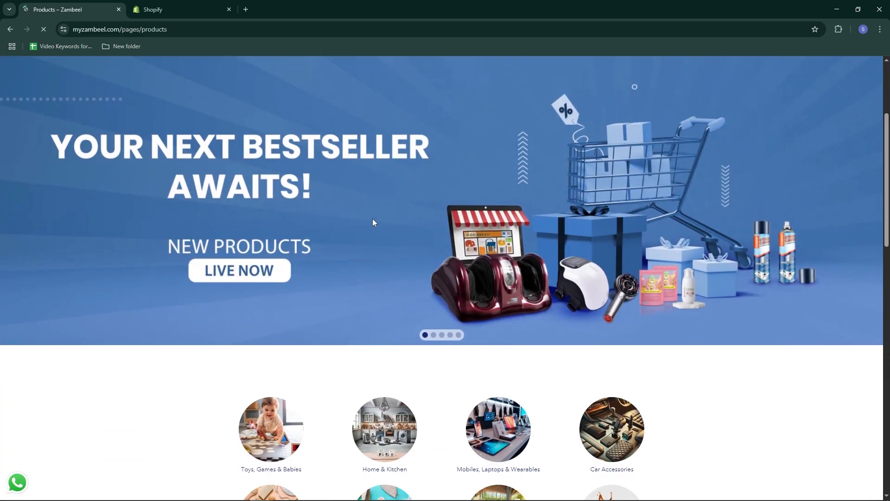
scroll("down", 3)
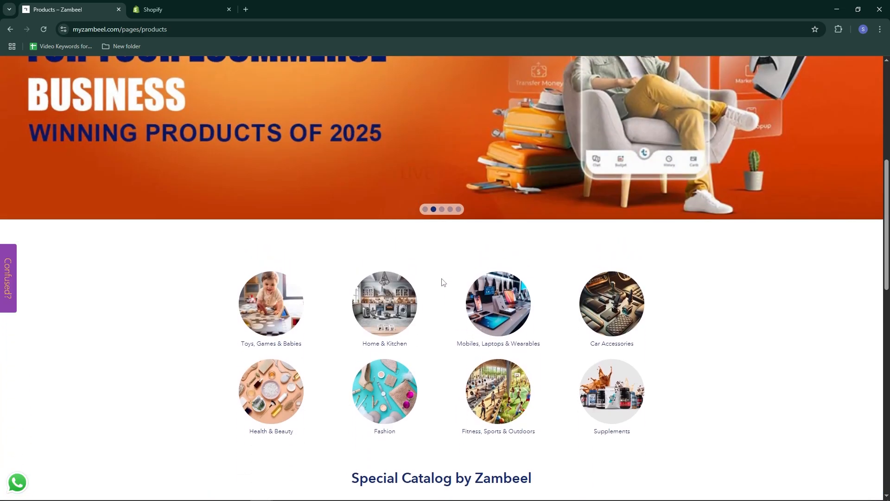
Browse the Mobiles, Laptops & Wearables collection of earbuds, headphones and mice with prices.
left_click(498, 304)
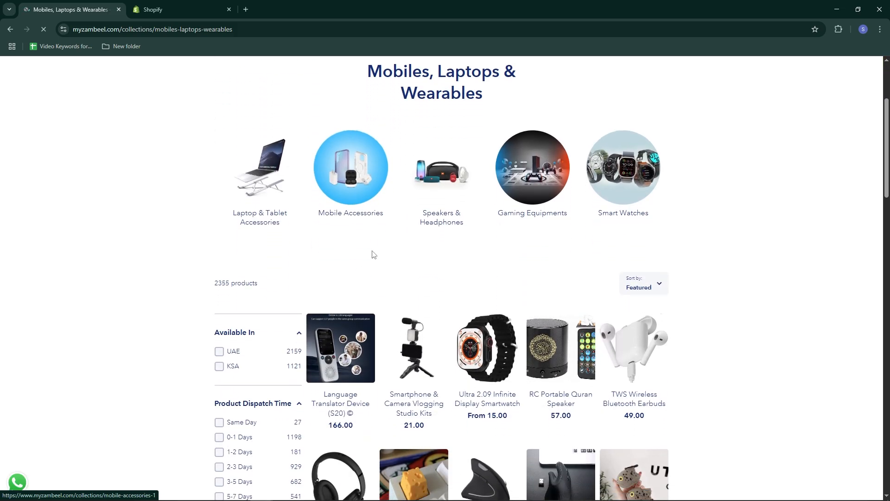
scroll("down", 3)
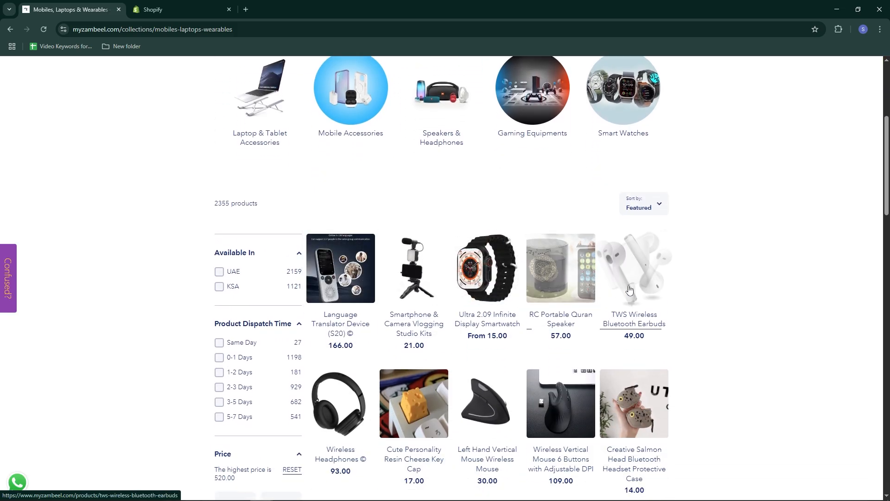
scroll("down", 3)
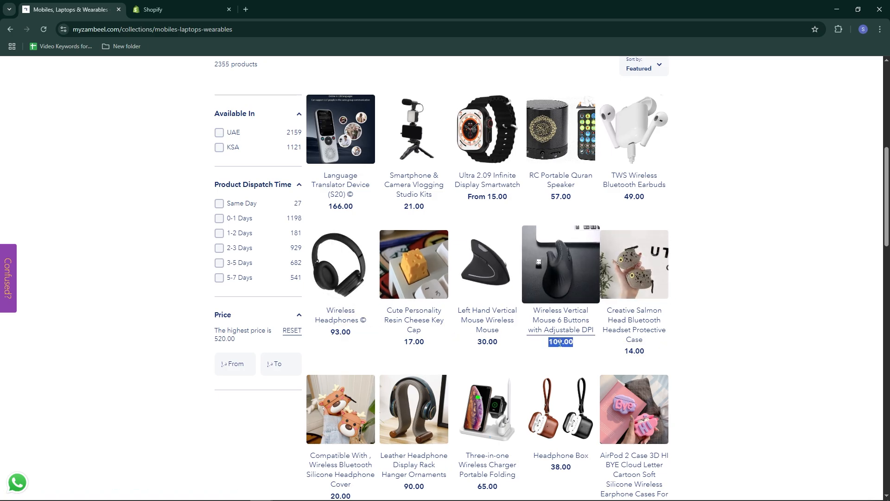
Search the mouse's AED 109.00 price and have Google's converter show 2 AED as 0.54 USD.
left_click(560, 342)
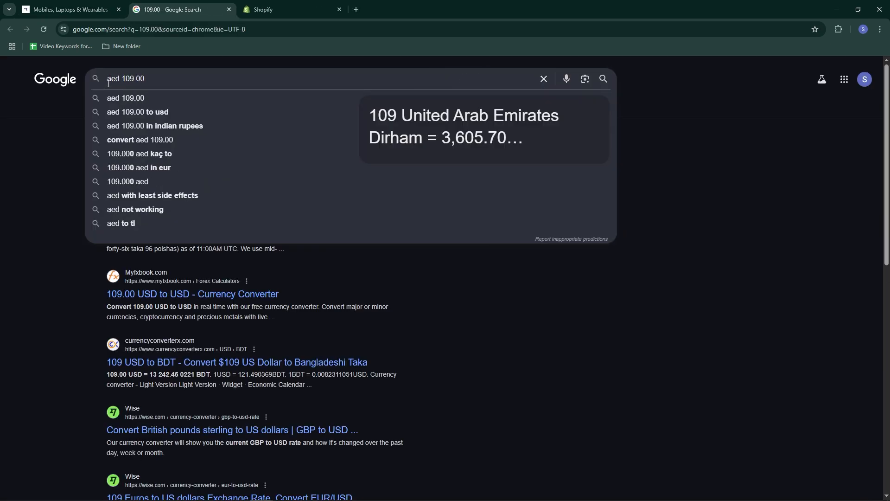
left_click(138, 112)
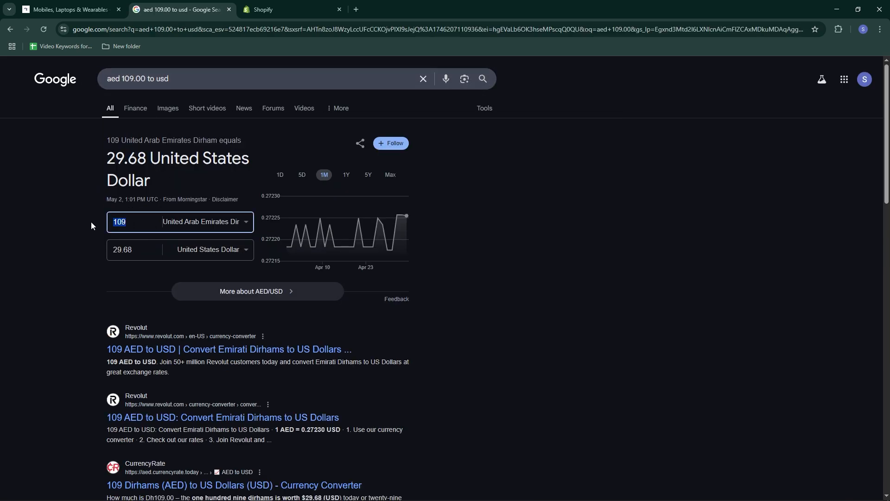
type("2")
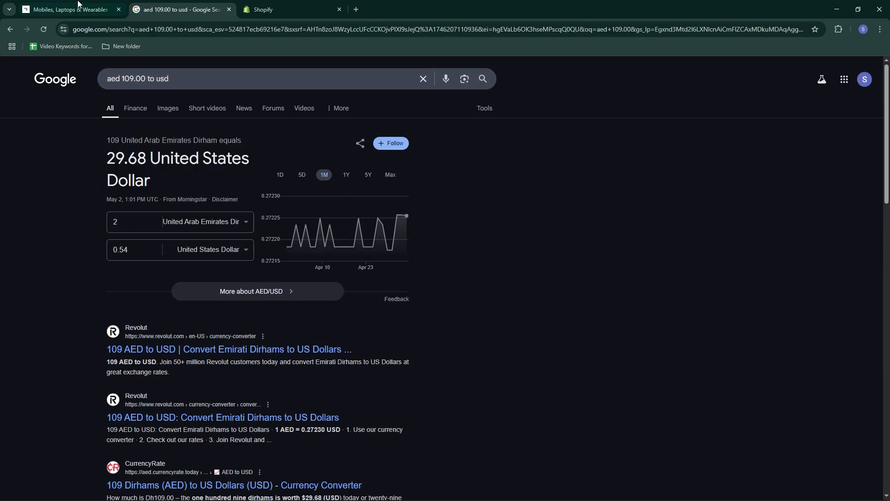
Review the 17.00 AED resin cheese key cap's description and product photos.
left_click(291, 9)
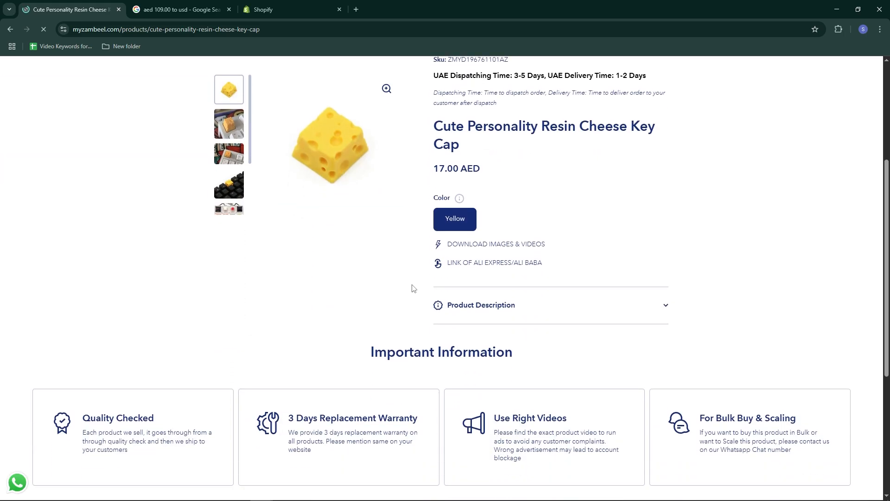
scroll("down", 3)
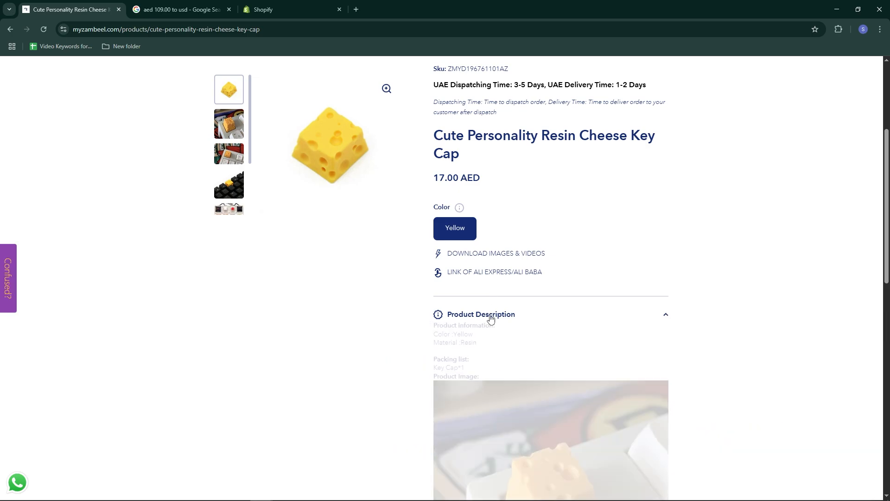
scroll("down", 3)
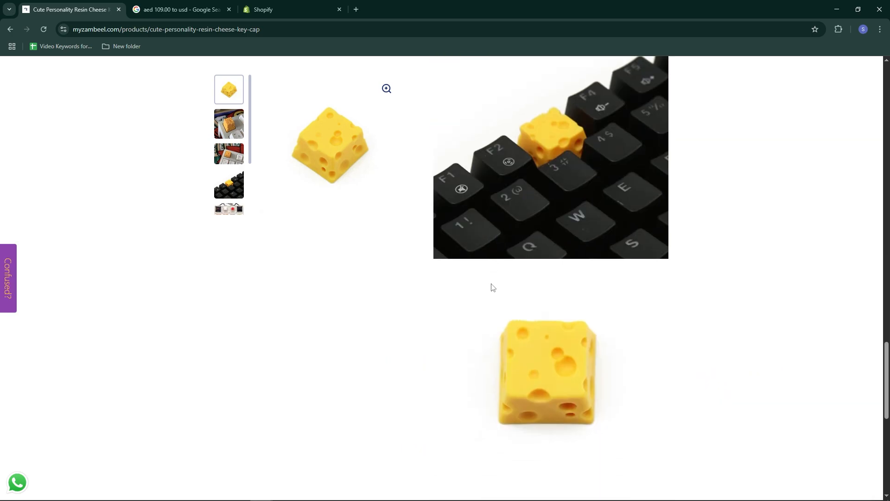
scroll("down", 3)
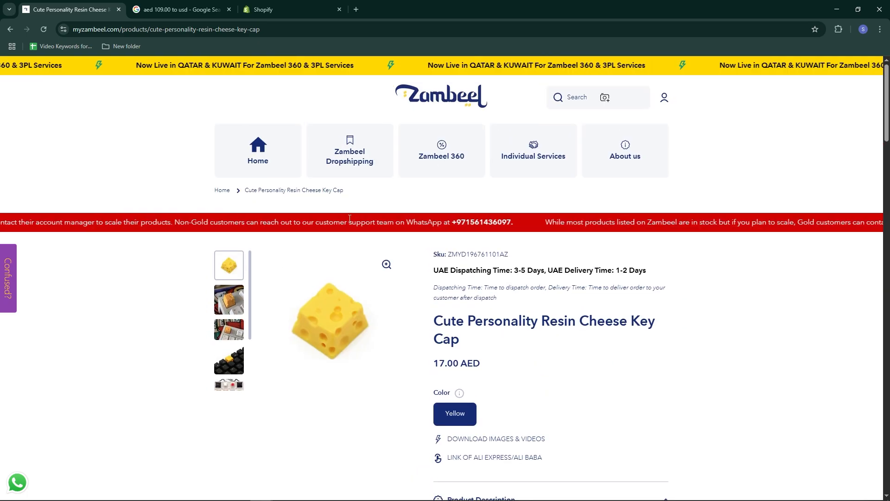
Return to the Zambeel home page and move down it.
left_click(257, 150)
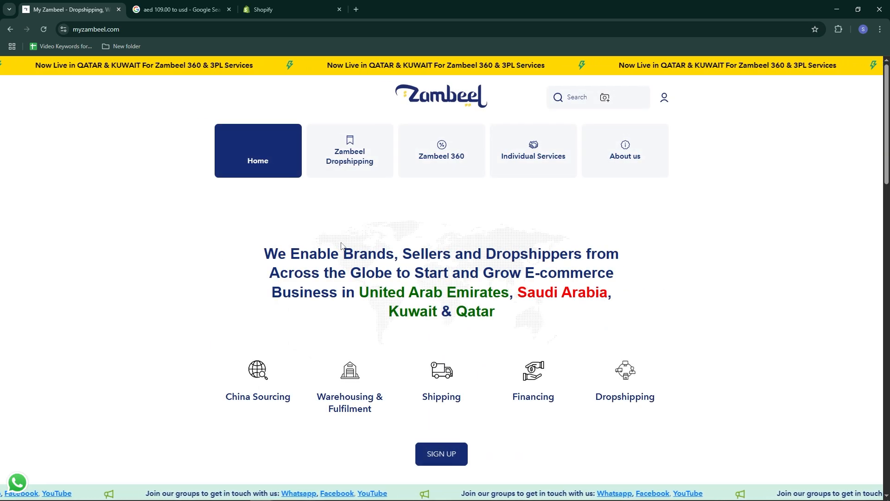
scroll("down", 3)
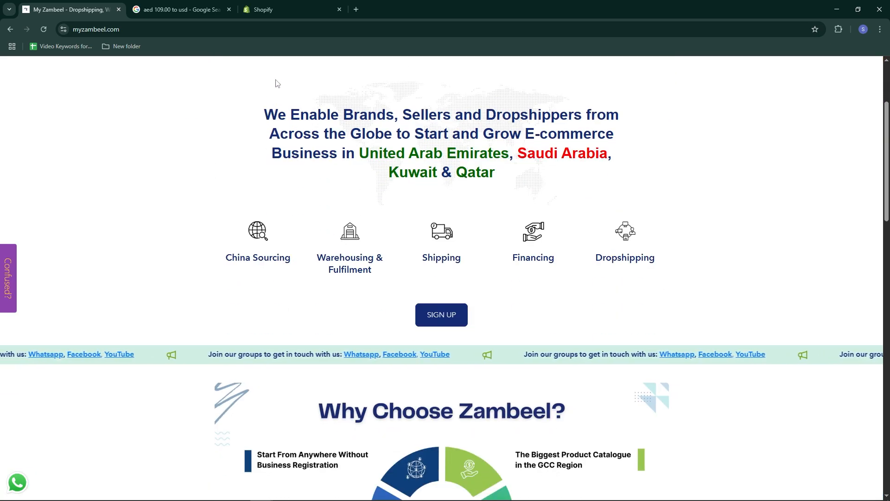
Bring up the Shopify homepage and read down through its first commerce feature sections.
left_click(291, 9)
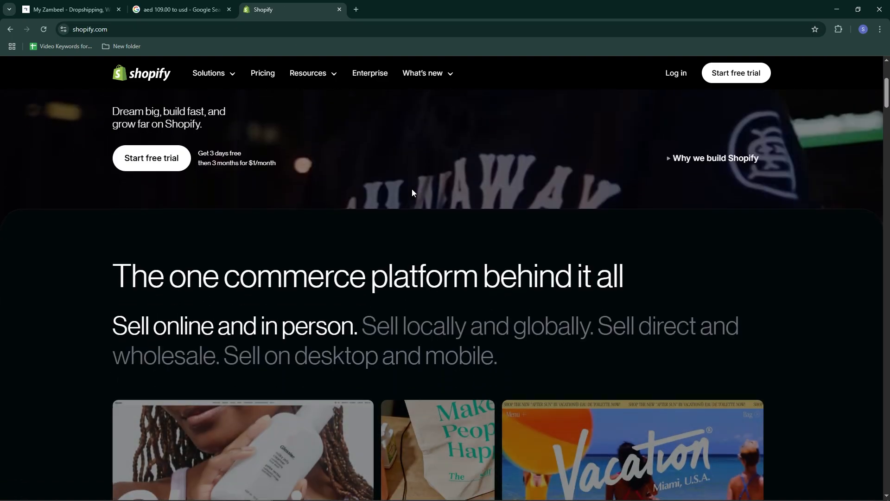
scroll("down", 3)
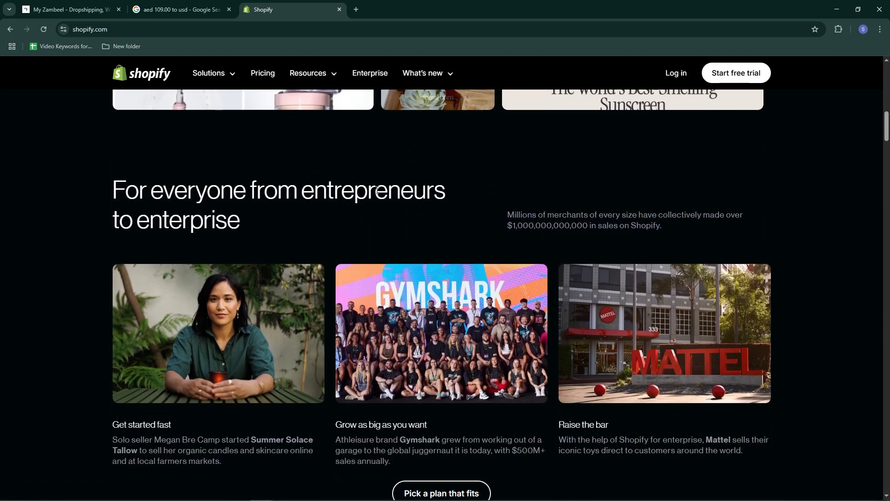
scroll("down", 3)
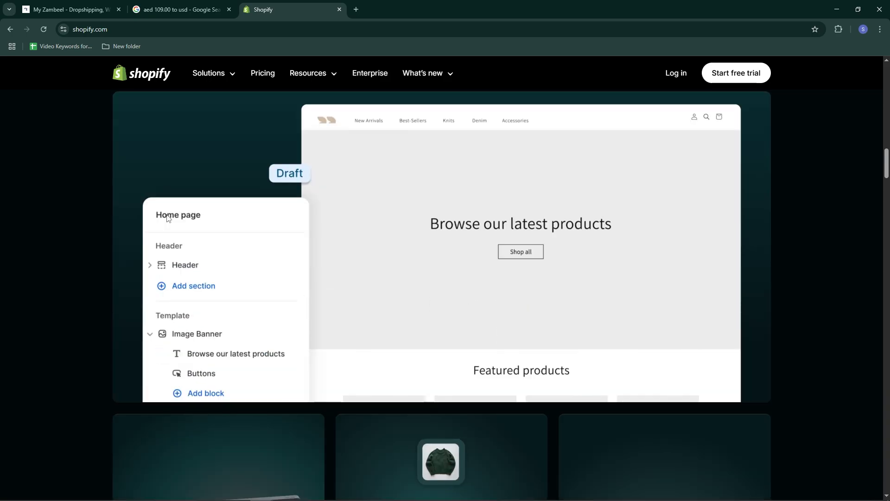
left_click(234, 353)
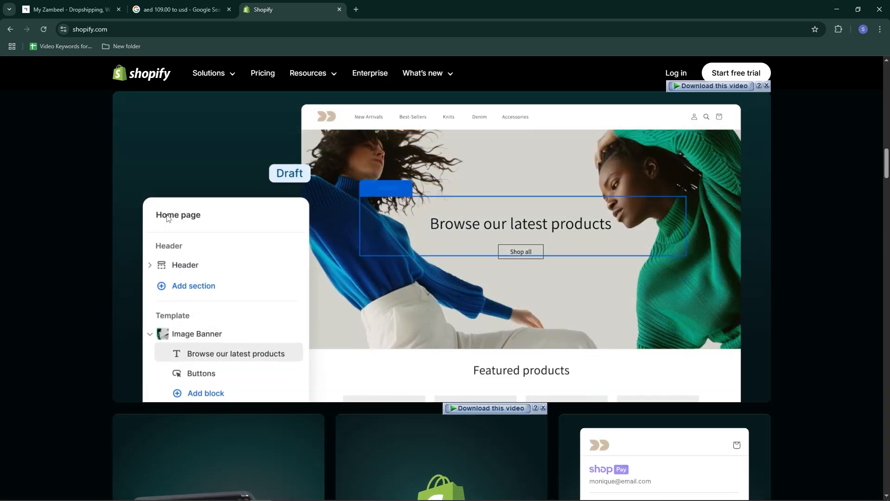
scroll("down", 3)
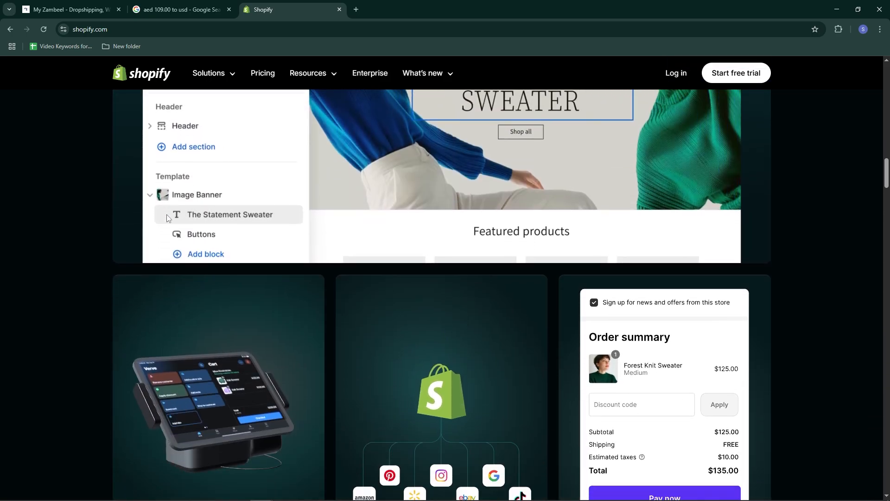
scroll("down", 3)
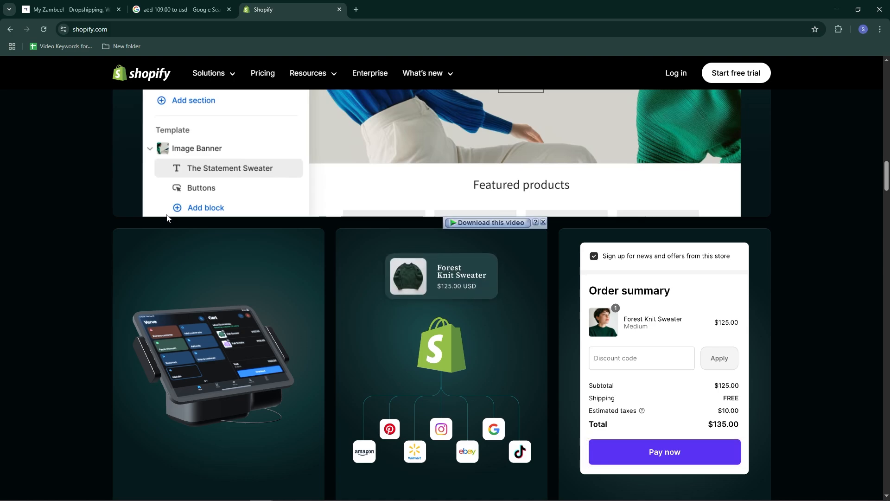
Continue past the checkout and B2B wholesale sections to 'Grow around the world'.
scroll("down", 3)
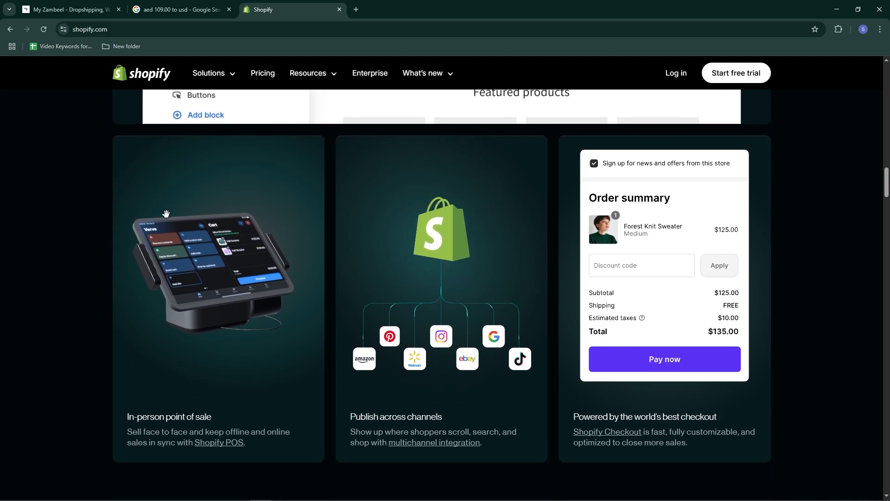
scroll("down", 3)
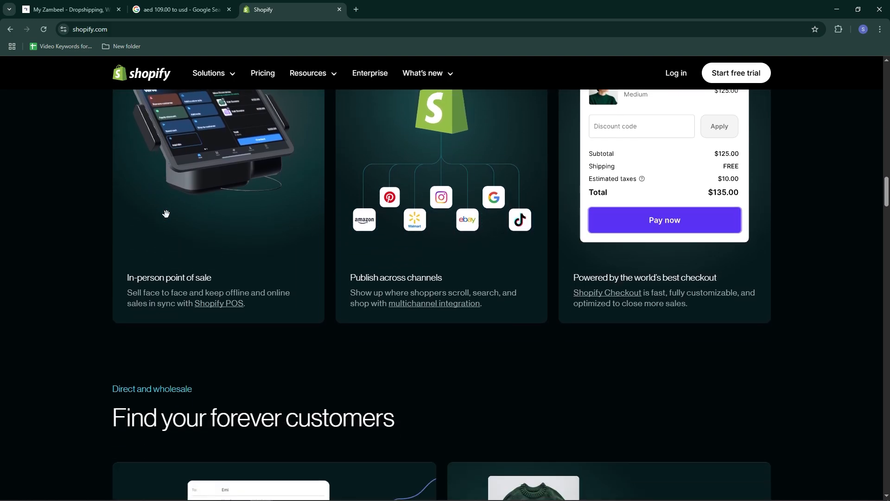
scroll("down", 3)
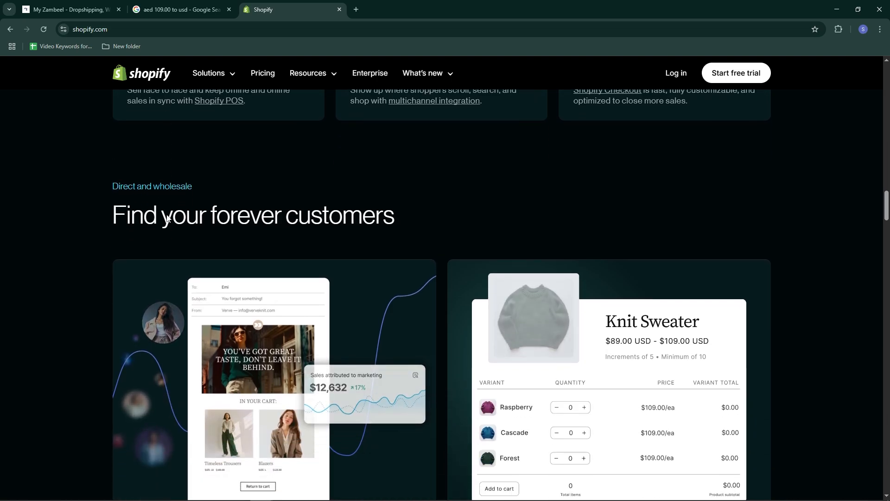
scroll("down", 3)
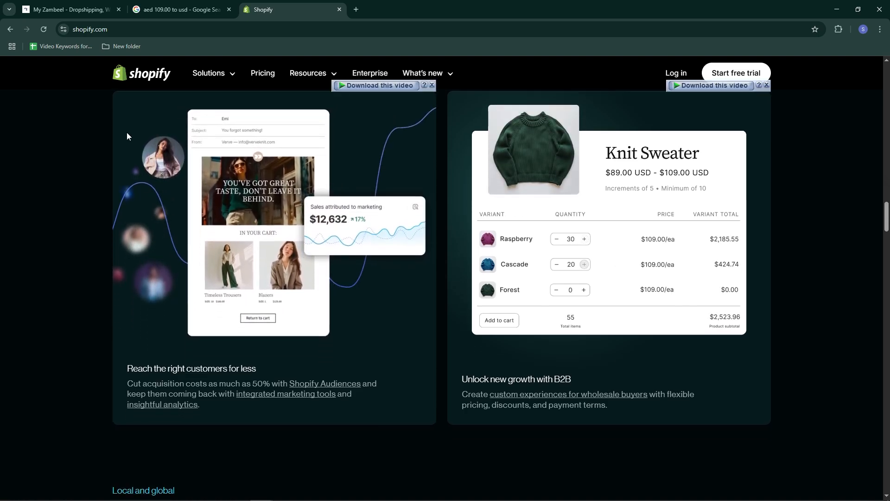
scroll("down", 3)
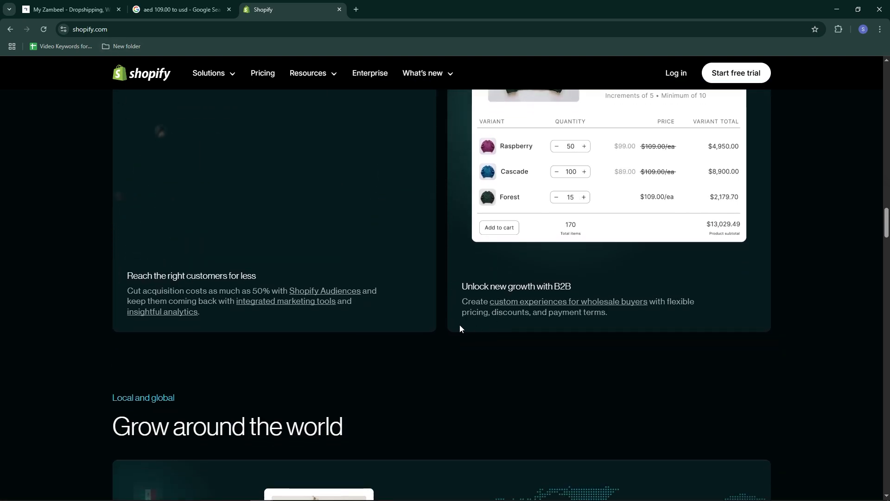
scroll("down", 3)
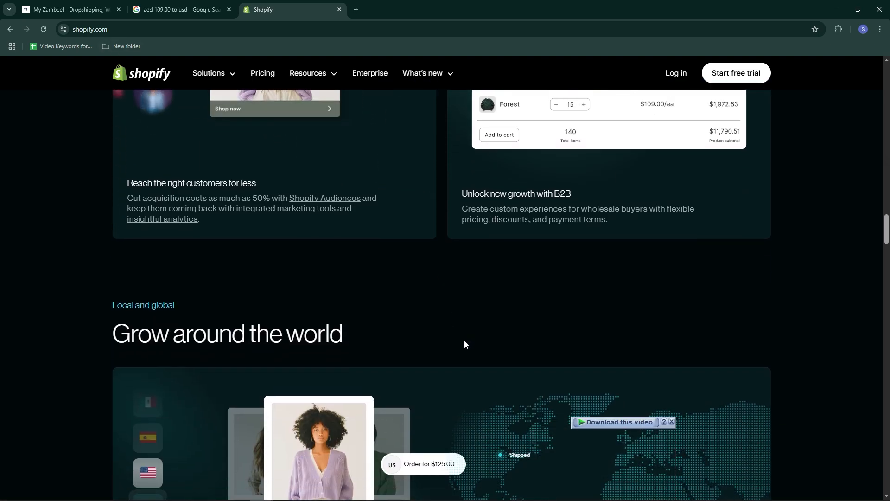